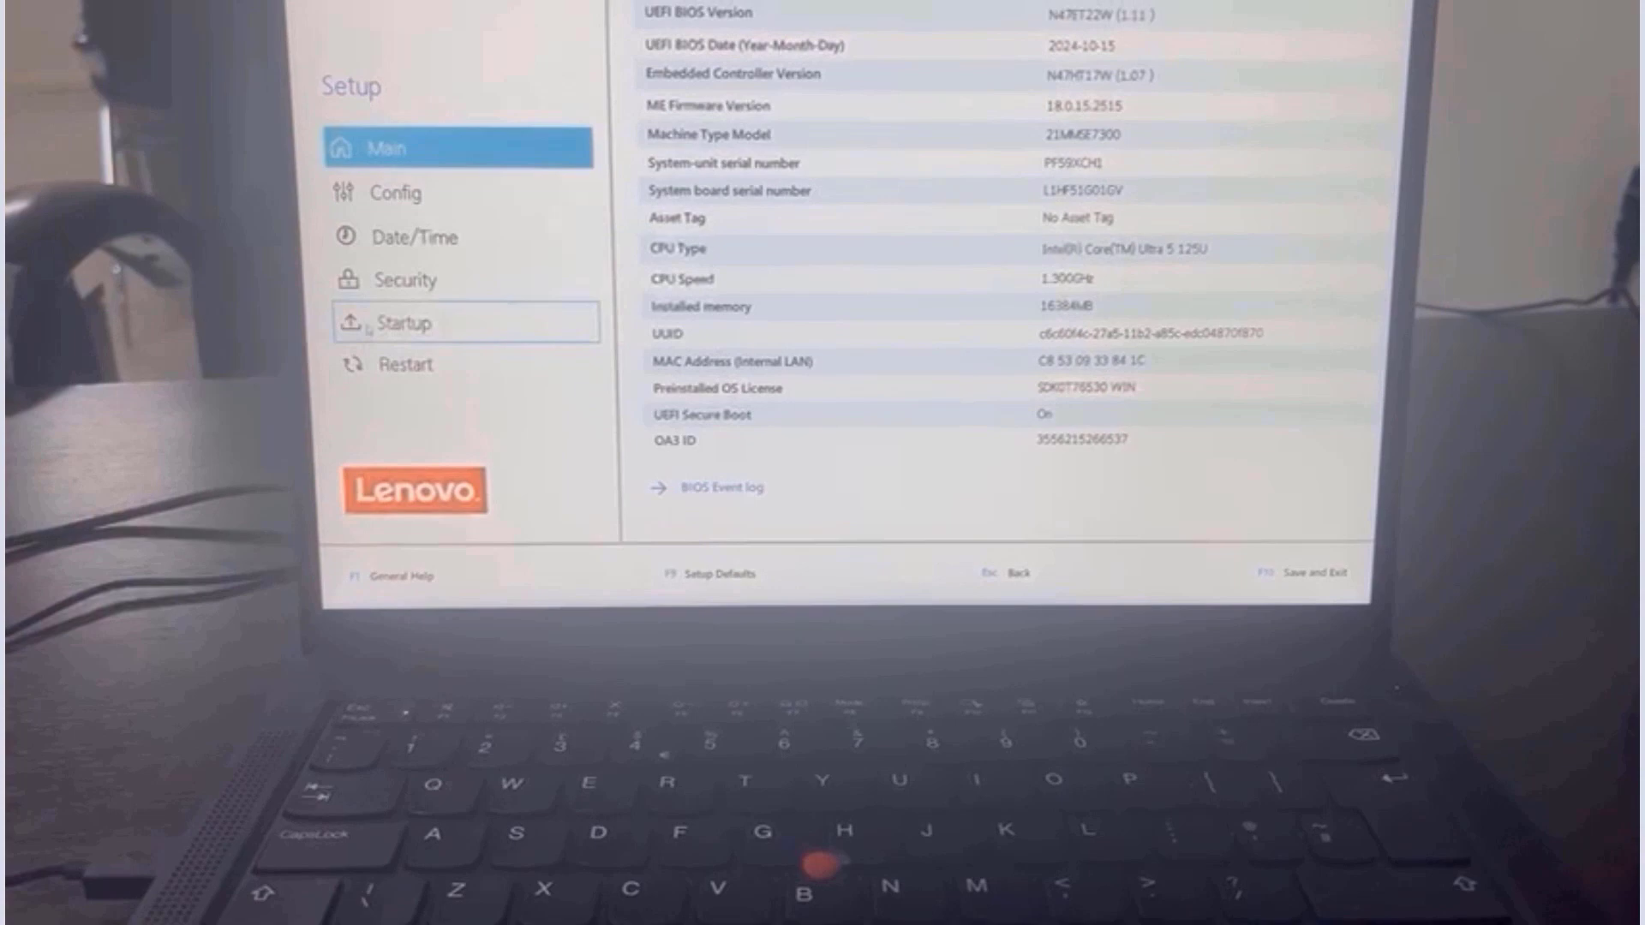
Go to Startup > Boot to show the Edit Boot Order priority device list.
{"action": "left_click", "coordinate": [408, 323]}
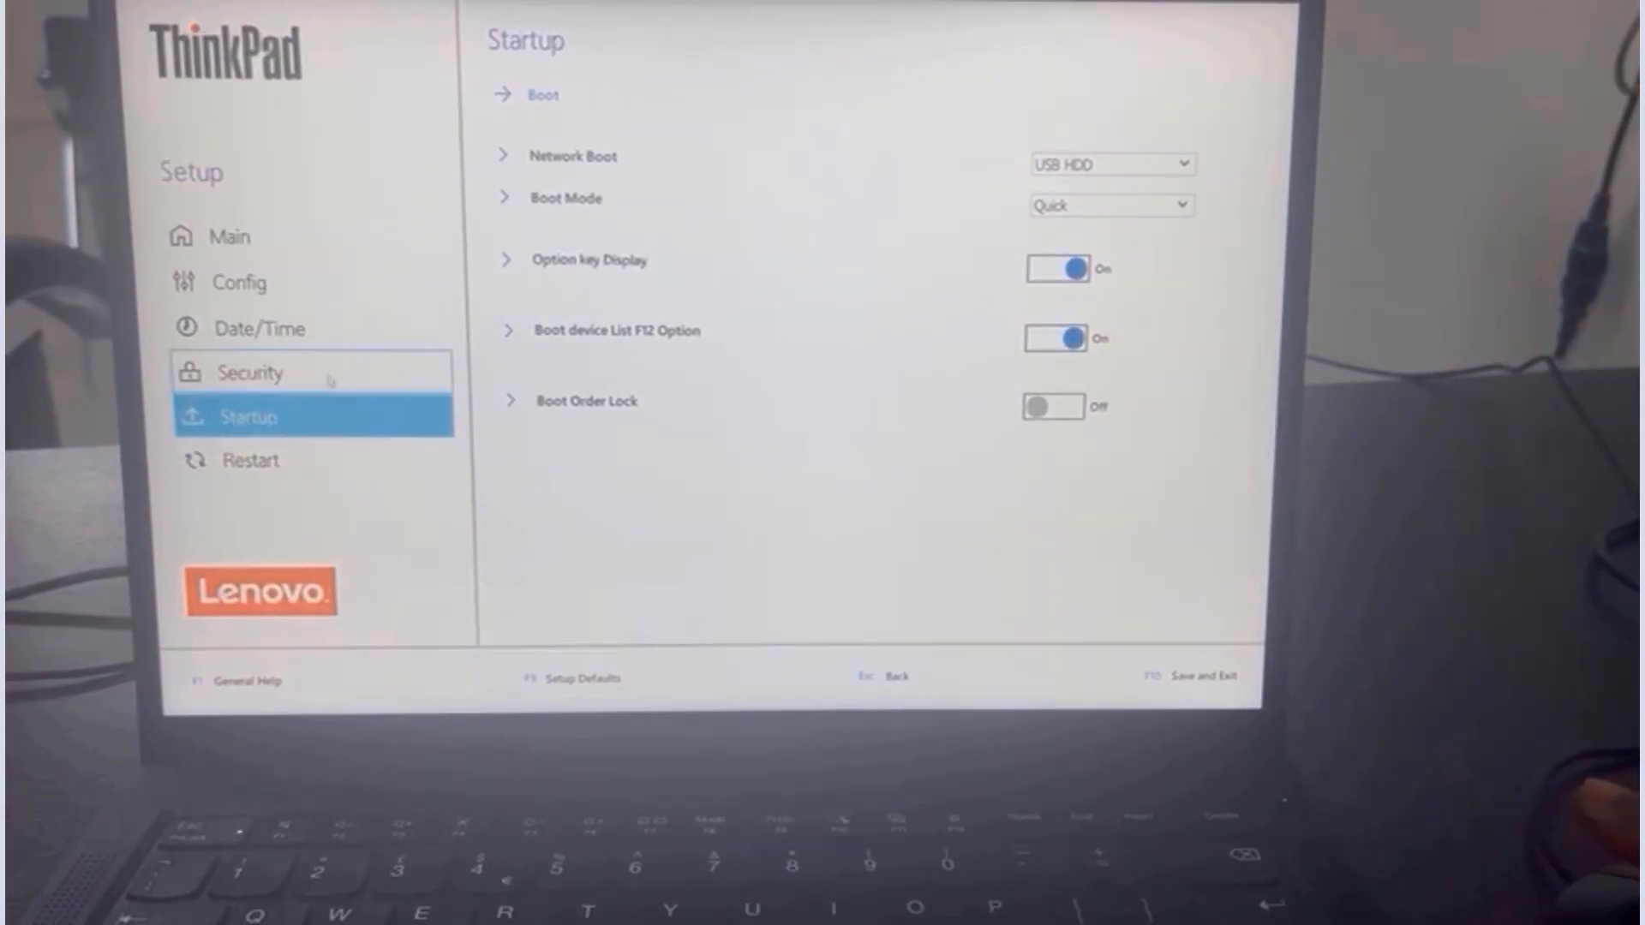
{"action": "left_click", "coordinate": [544, 94]}
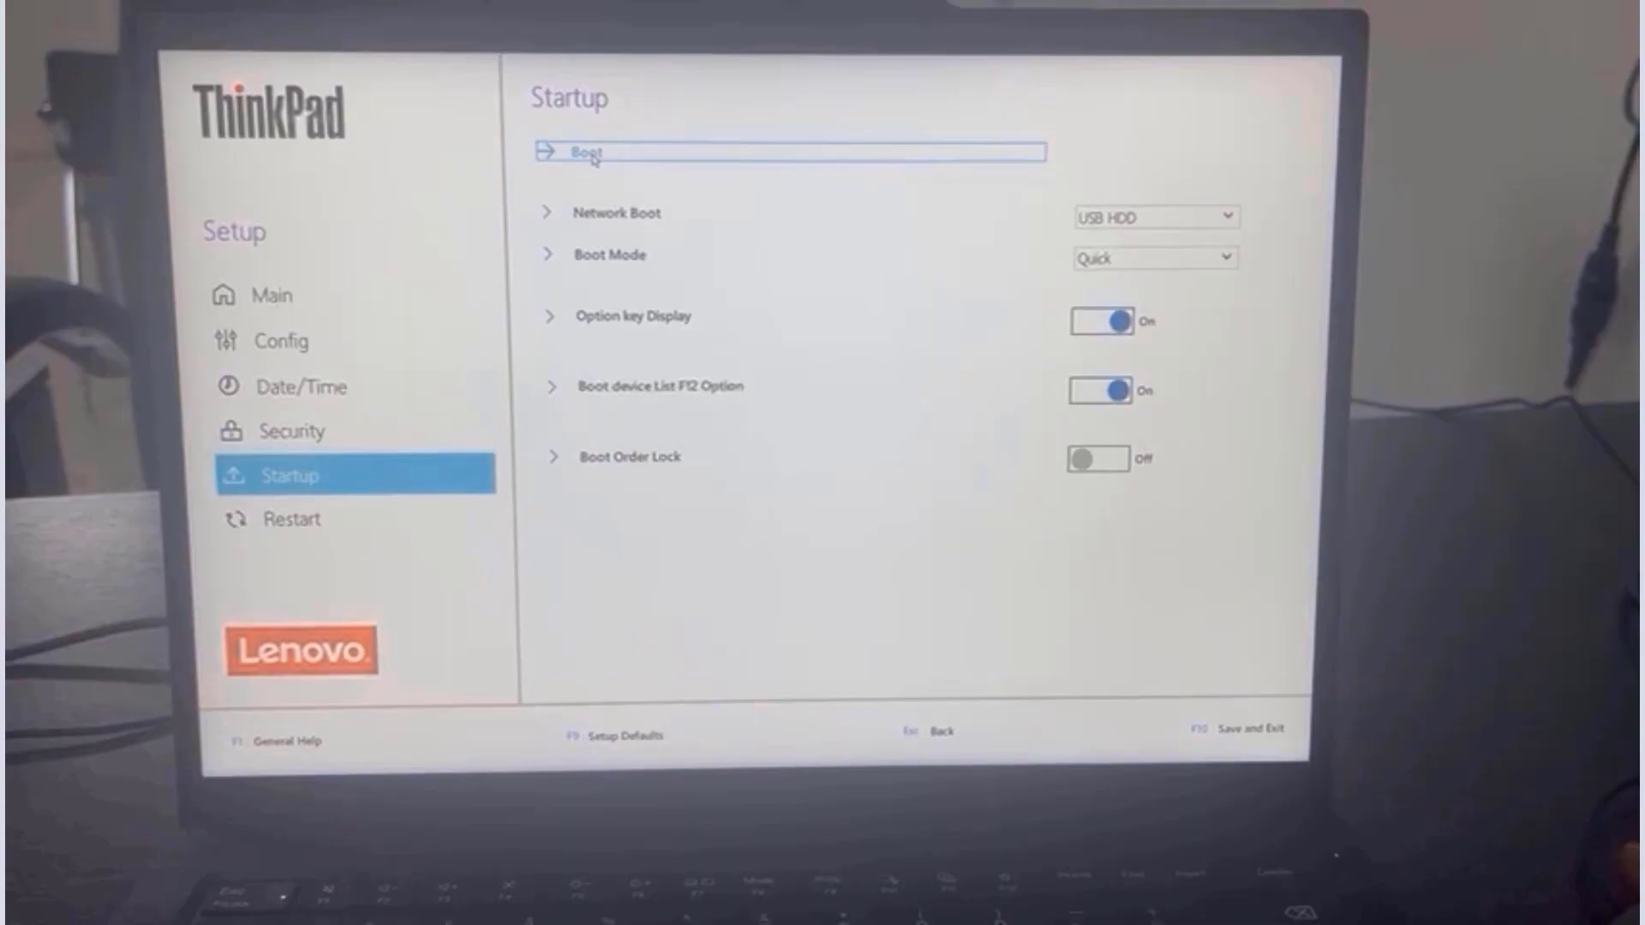
{"action": "left_click", "coordinate": [588, 152]}
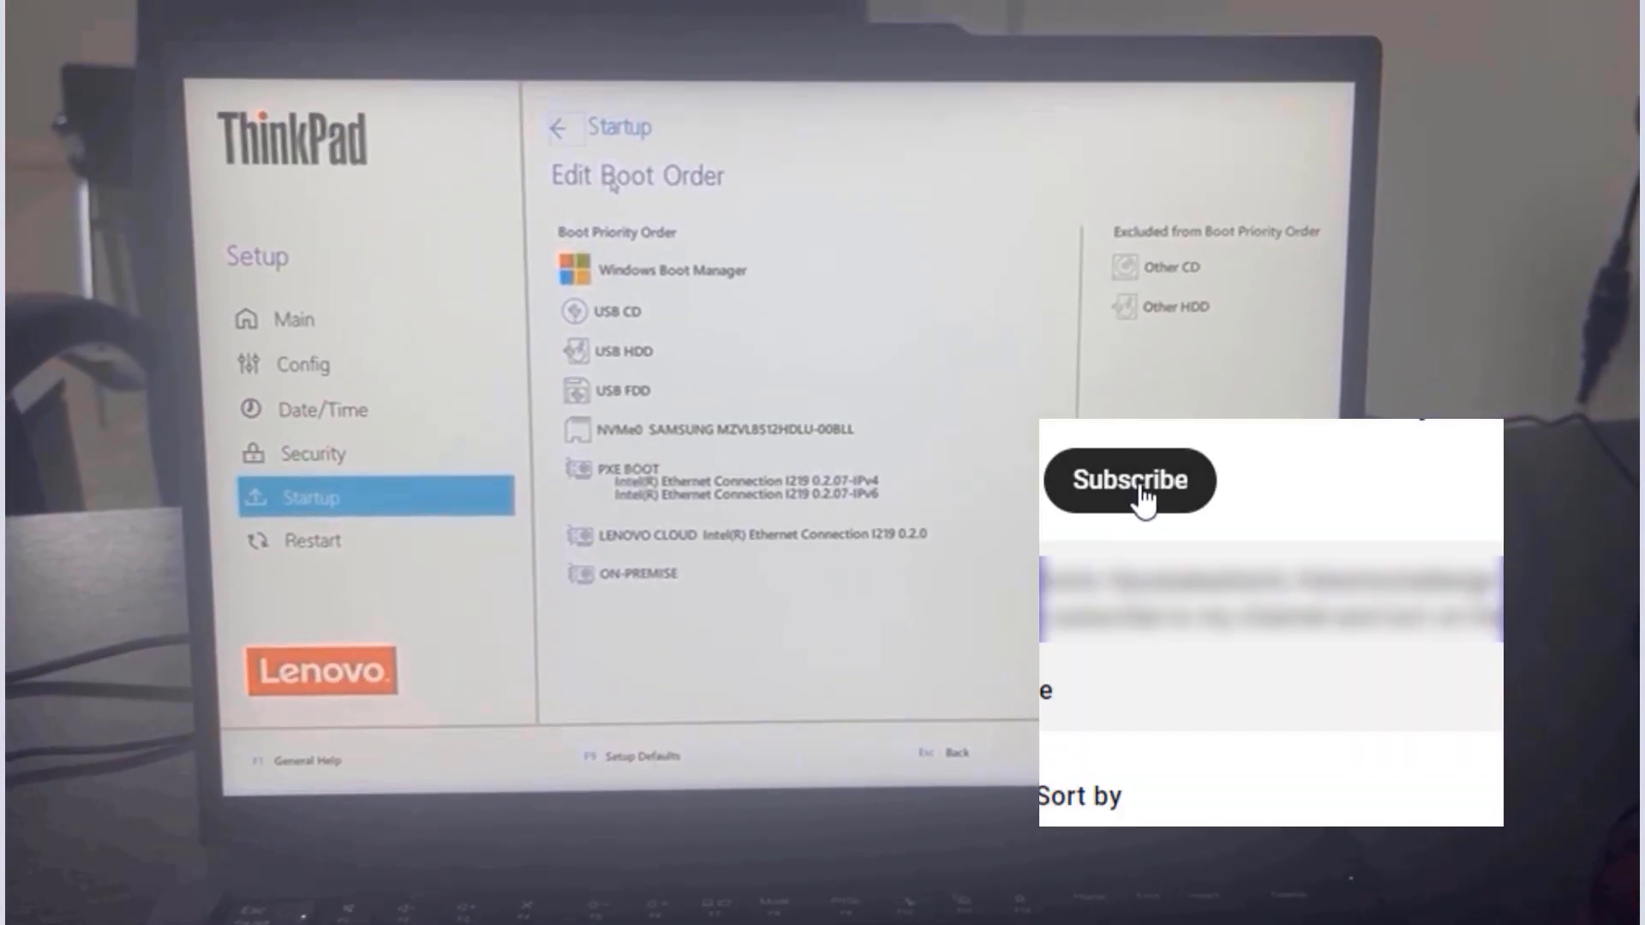
{"action": "left_click", "coordinate": [1127, 480]}
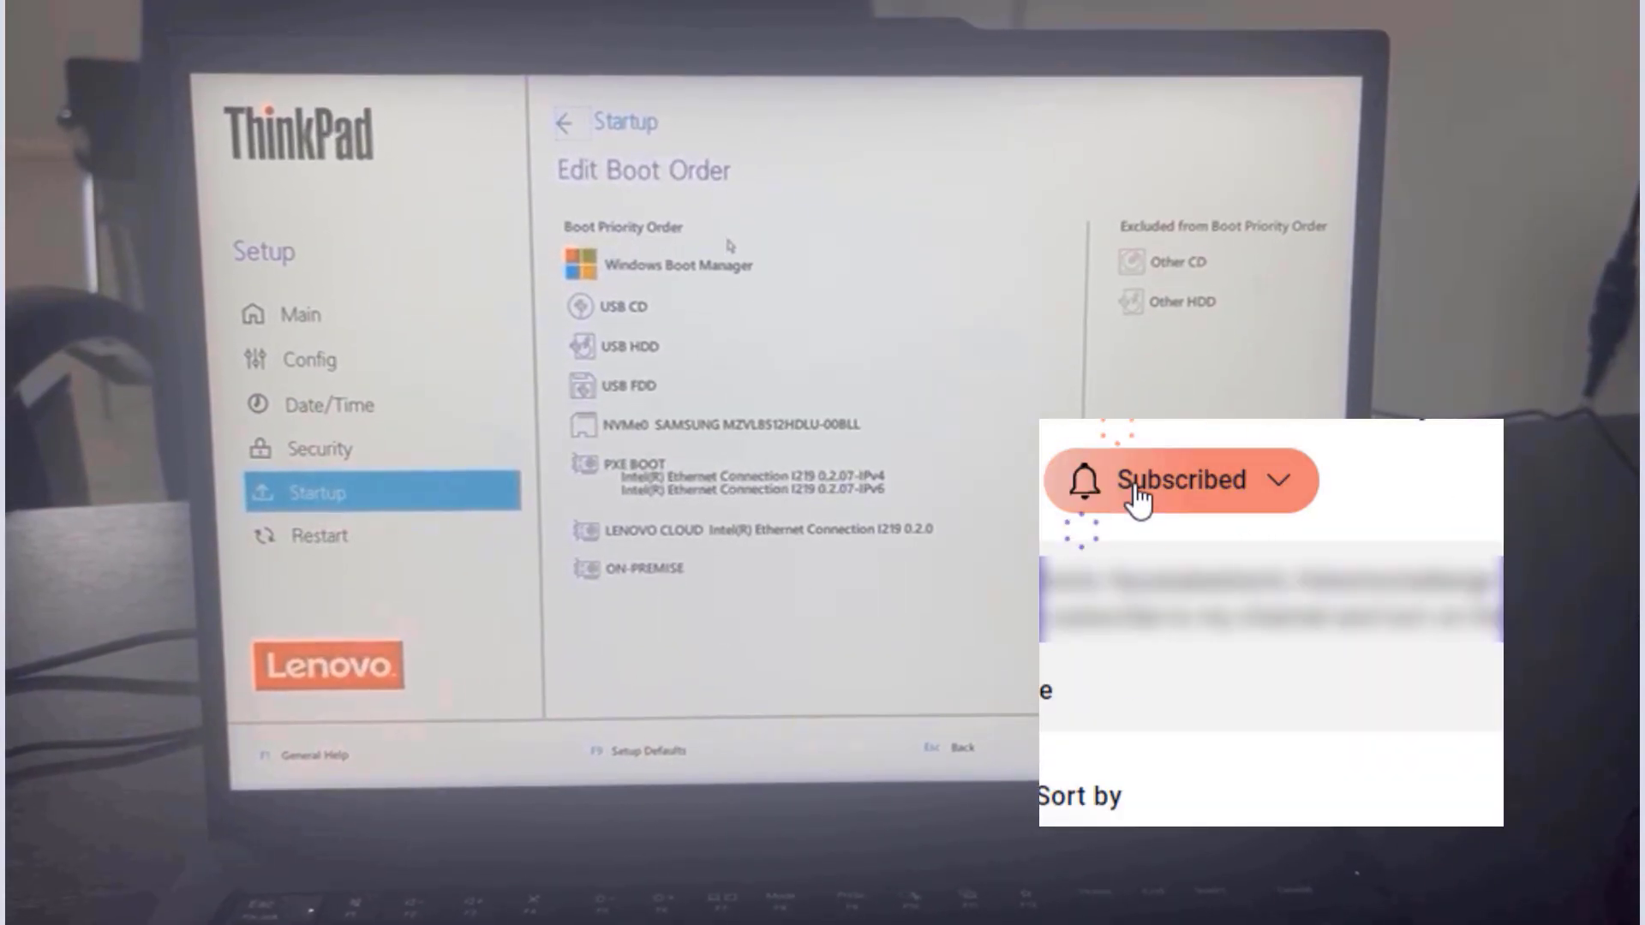